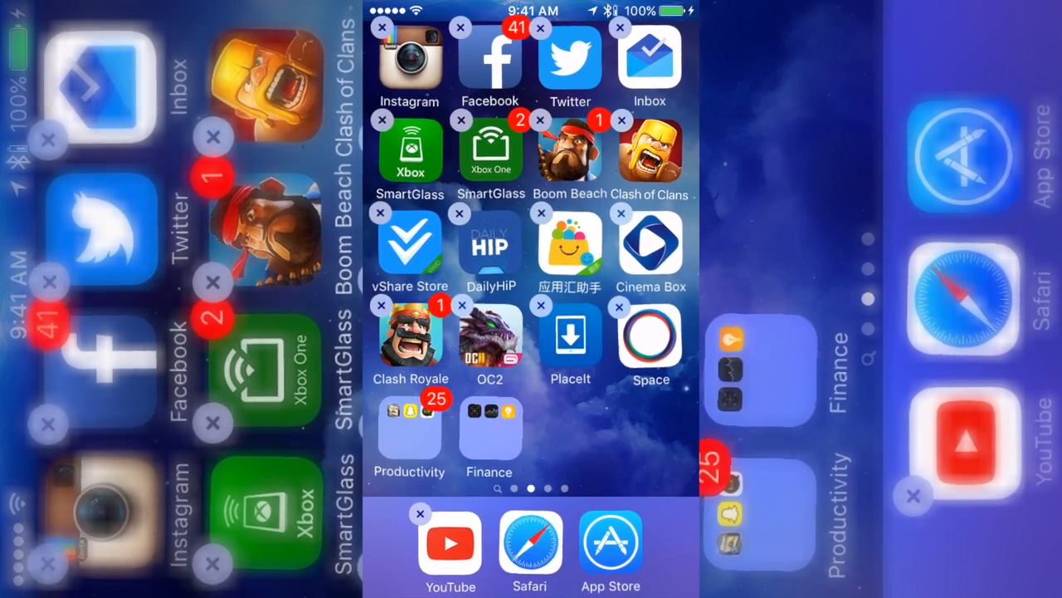
- Drag Tips out of the Finance folder so the app and the empty folder vanish from the second page
{"action": "left_click", "coordinate": [490, 431]}
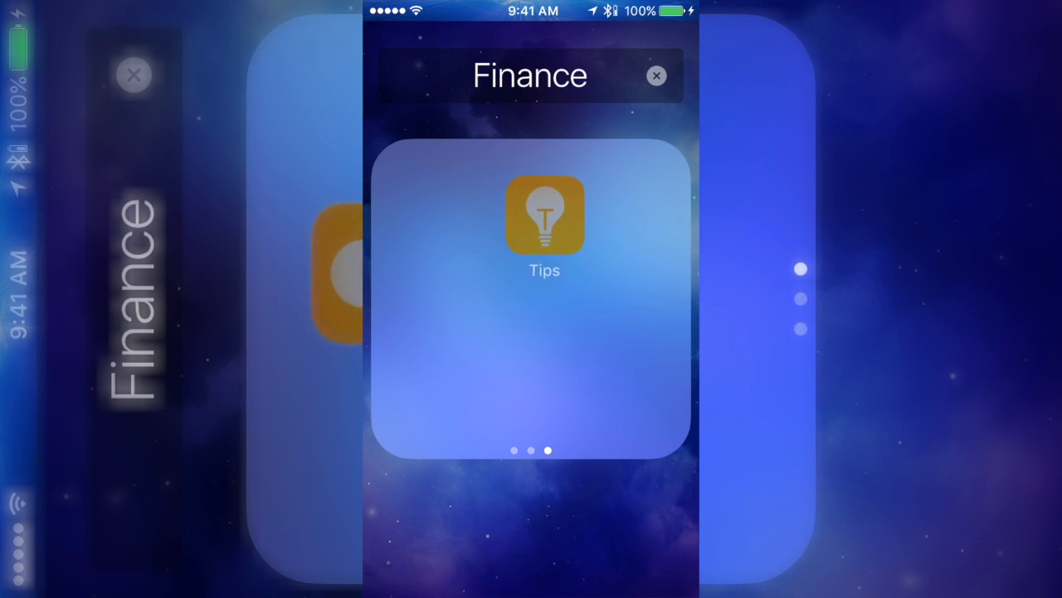
{"action": "left_click_drag", "start_coordinate": [545, 216], "coordinate": [651, 249]}
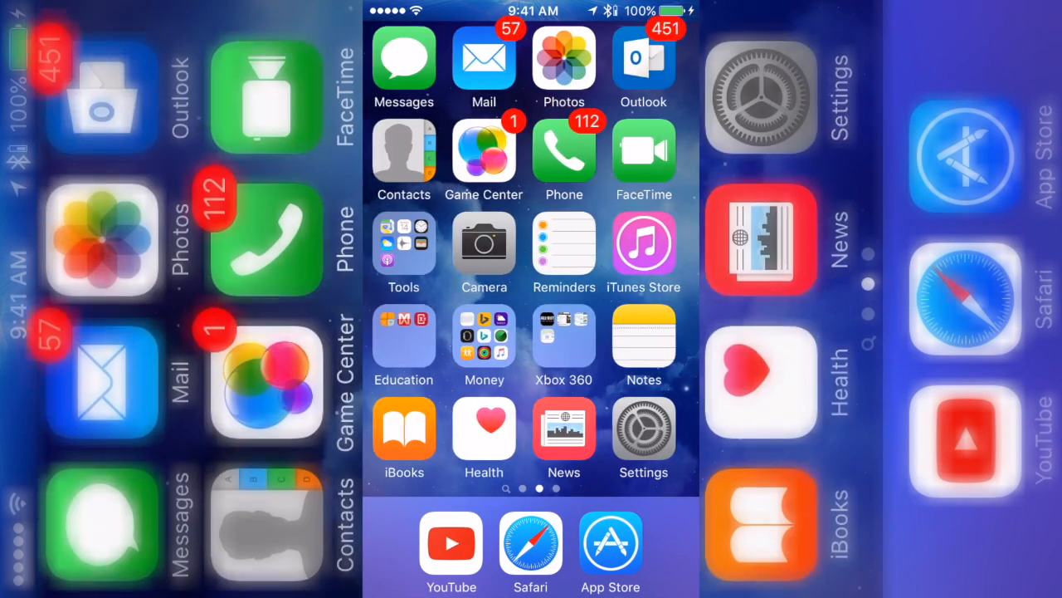
{"action": "scroll", "scroll_direction": "left", "scroll_amount": 3}
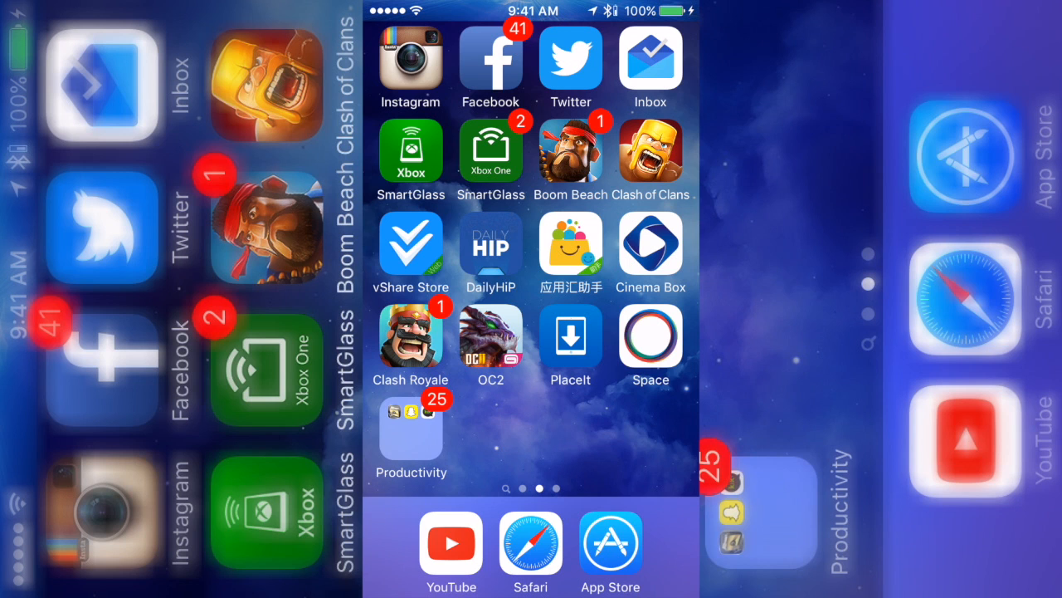
- Drag Kik out of the Productivity folder to hide it, then pull down Spotlight showing Siri app suggestions
{"action": "left_click", "coordinate": [412, 423]}
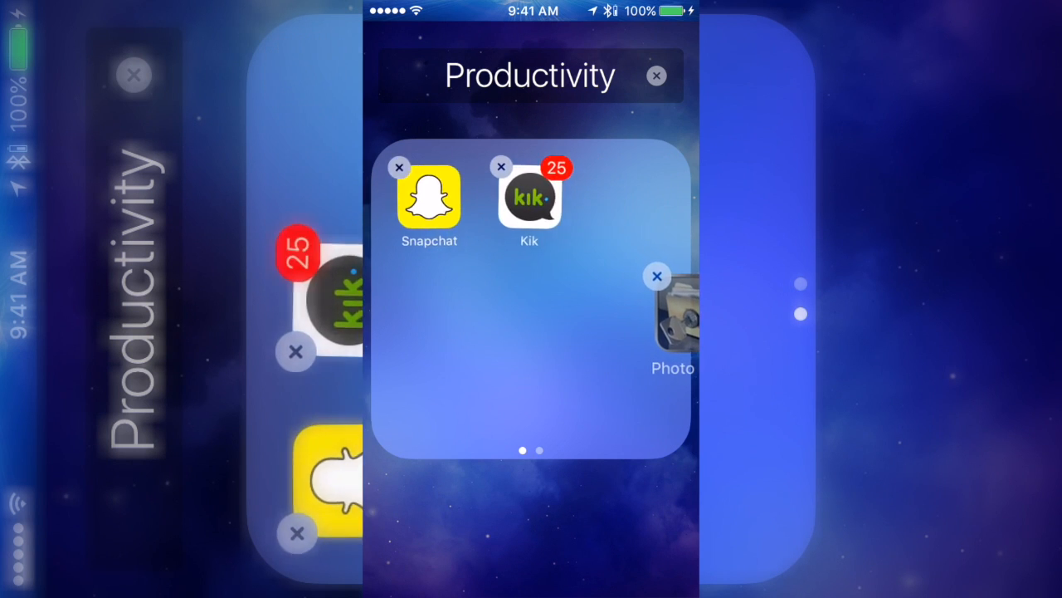
{"action": "scroll", "scroll_direction": "left", "scroll_amount": 3}
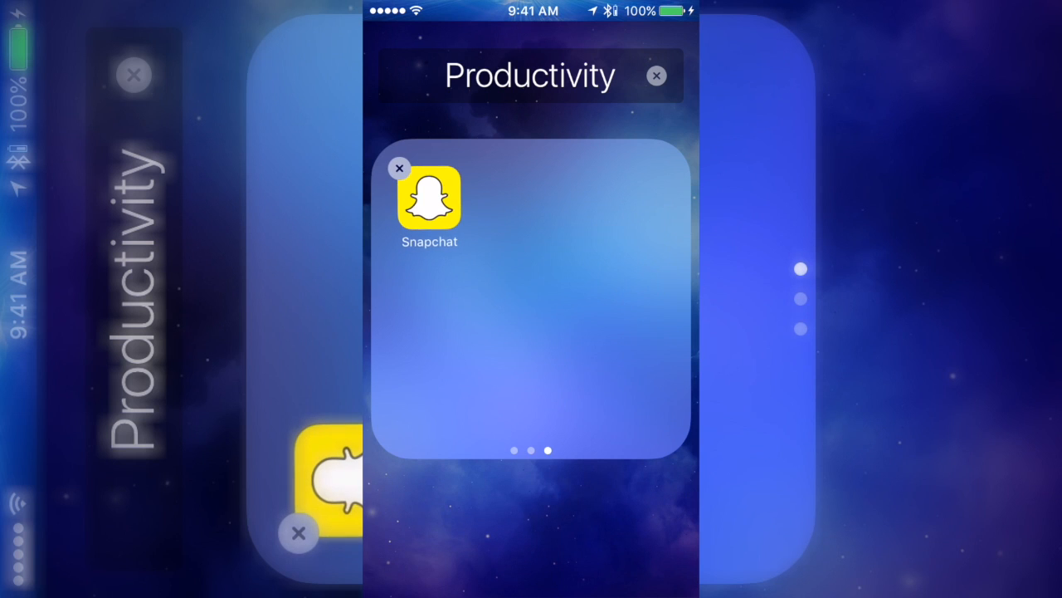
{"action": "left_click", "coordinate": [398, 167]}
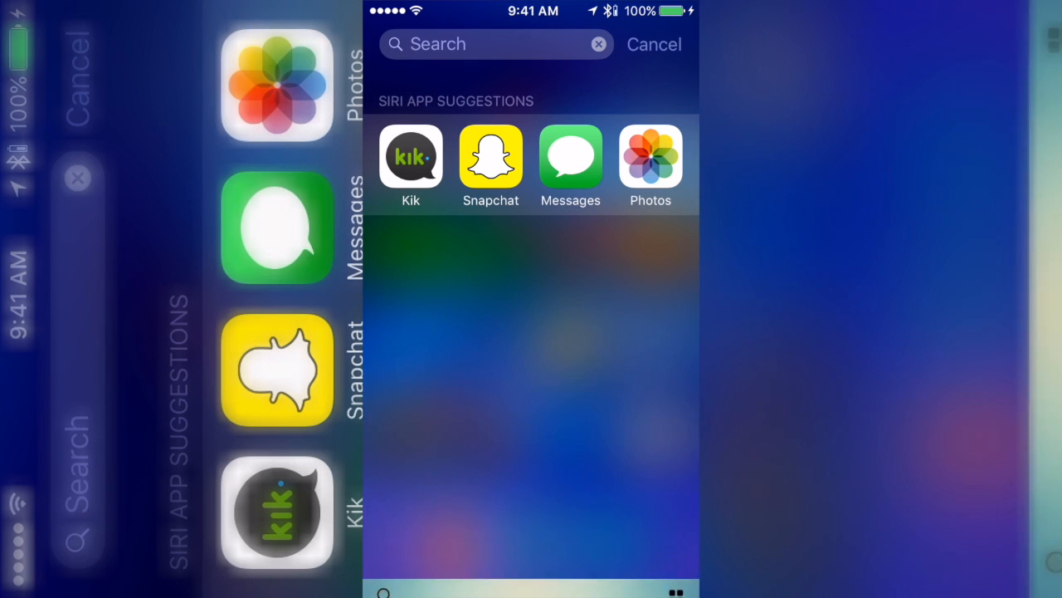
- Launch hidden Kik from Siri suggestions to its Kik Points chat, then swipe back into Spotlight
{"action": "left_click", "coordinate": [490, 43]}
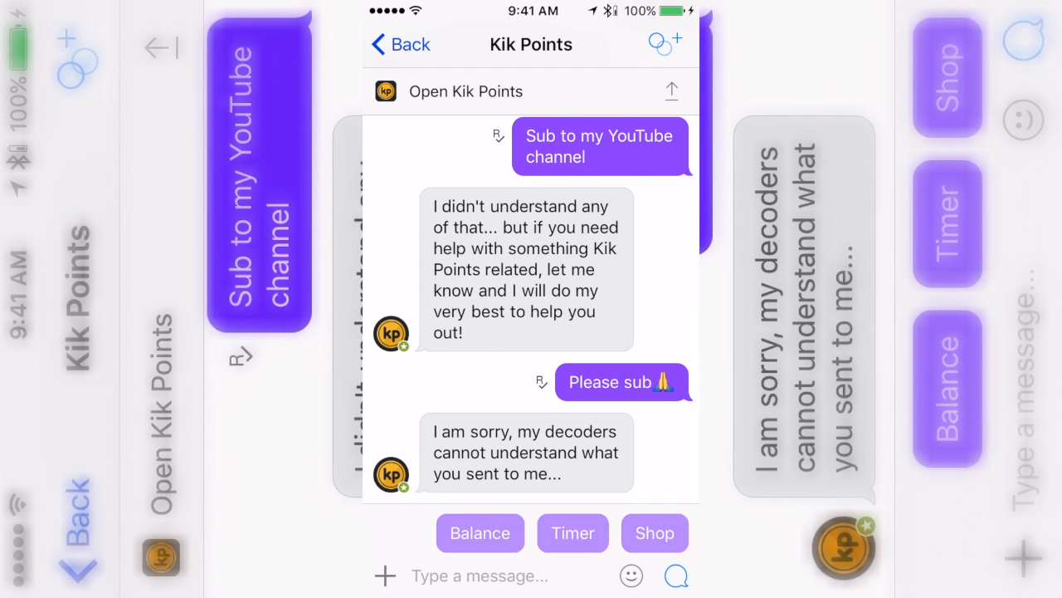
{"action": "scroll", "scroll_direction": "down", "scroll_amount": 3}
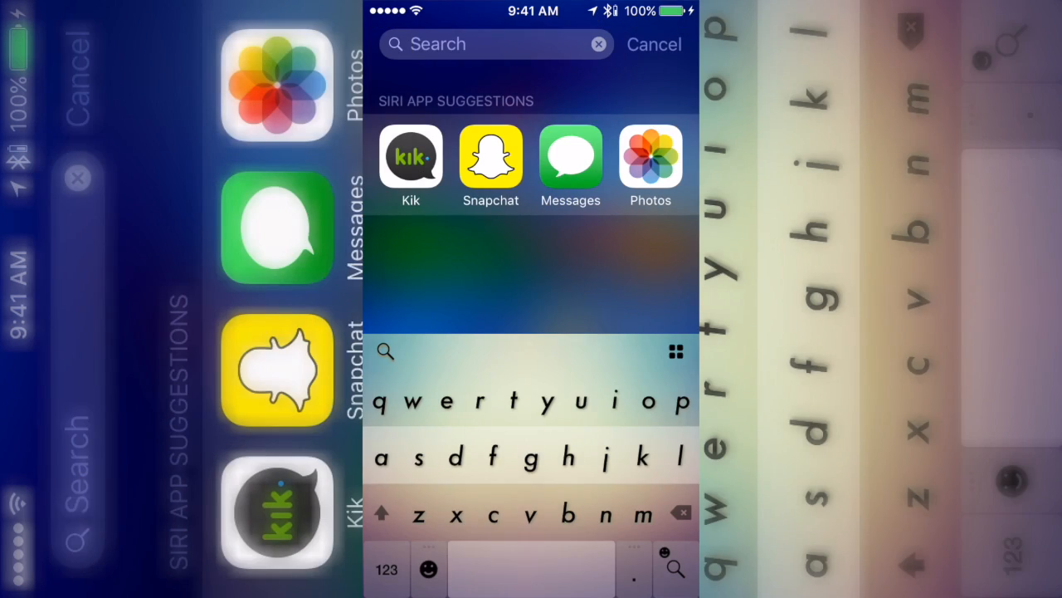
- Search Spotlight for 'photo' and launch the hidden Photo Vault app from Top Hits
{"action": "type", "text": "photo"}
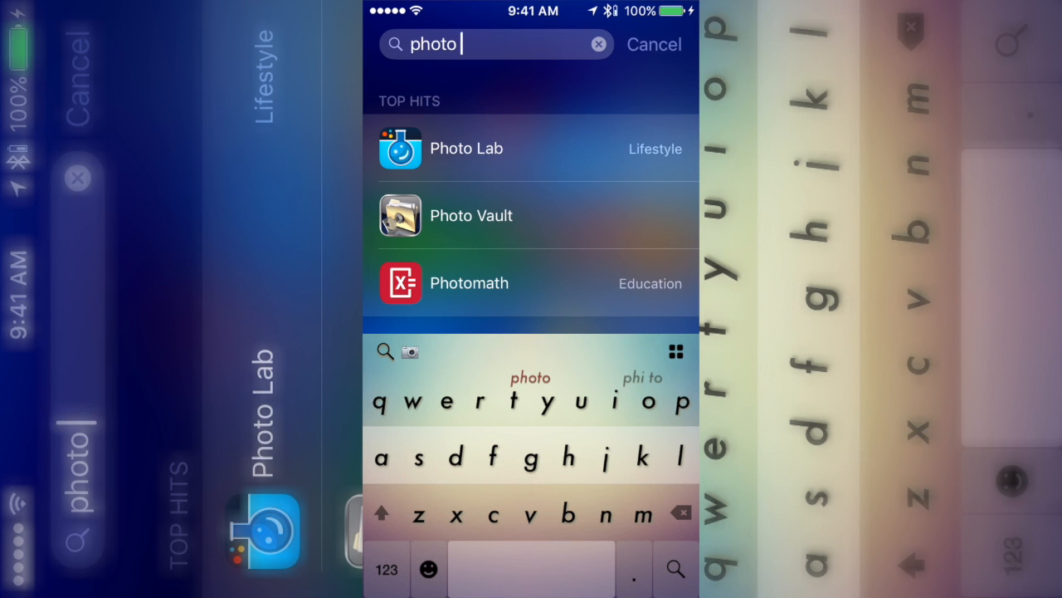
{"action": "left_click", "coordinate": [471, 216]}
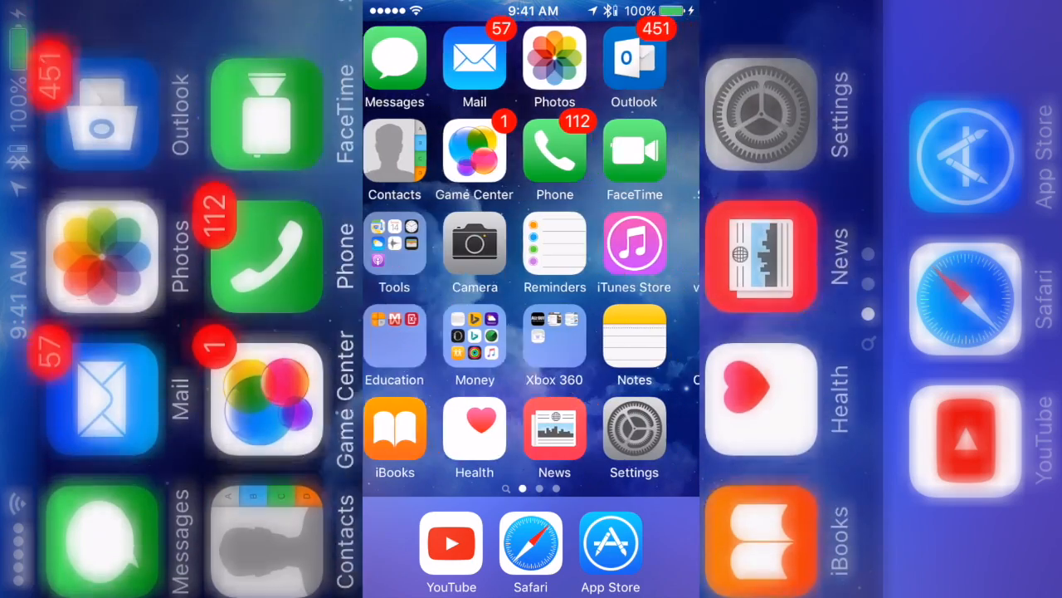
- After restarting, swipe through the home pages to confirm Kik, Photo Vault and Tips are restored
{"action": "scroll", "scroll_direction": "left", "scroll_amount": 3}
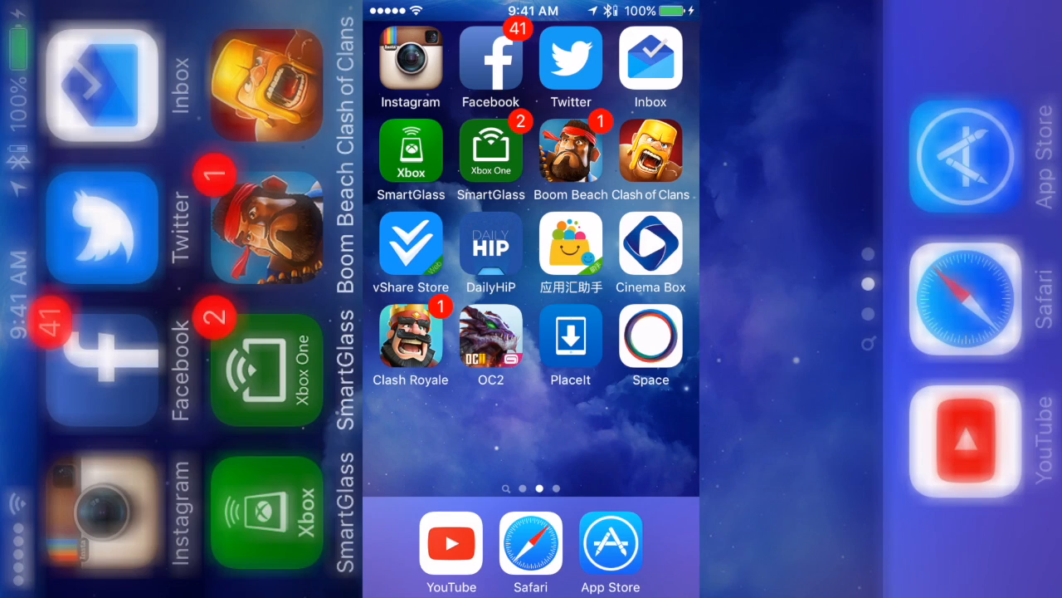
{"action": "scroll", "scroll_direction": "left", "scroll_amount": 3}
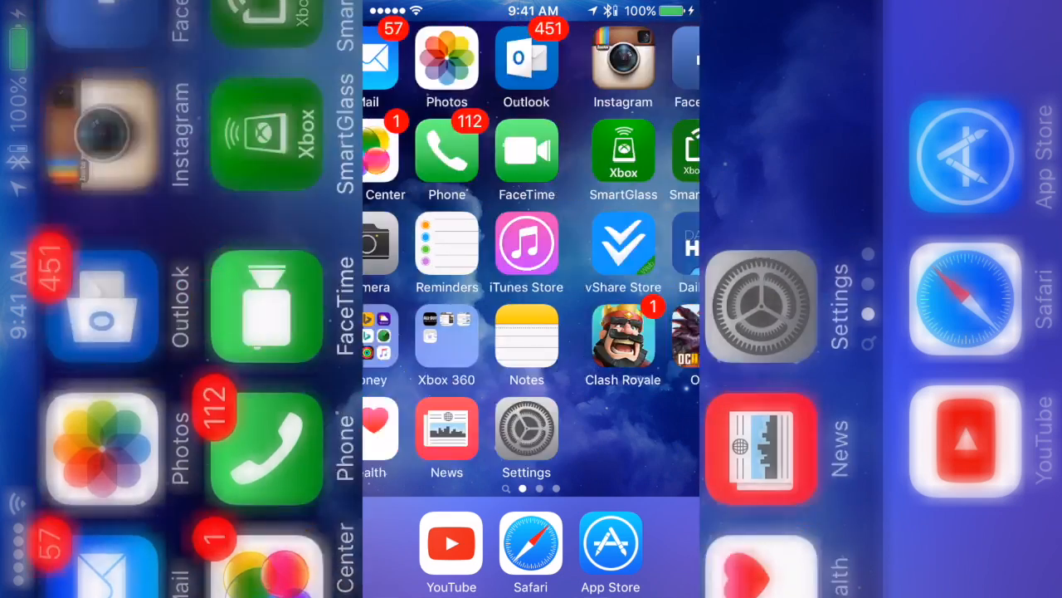
{"action": "scroll", "scroll_direction": "left", "scroll_amount": 3}
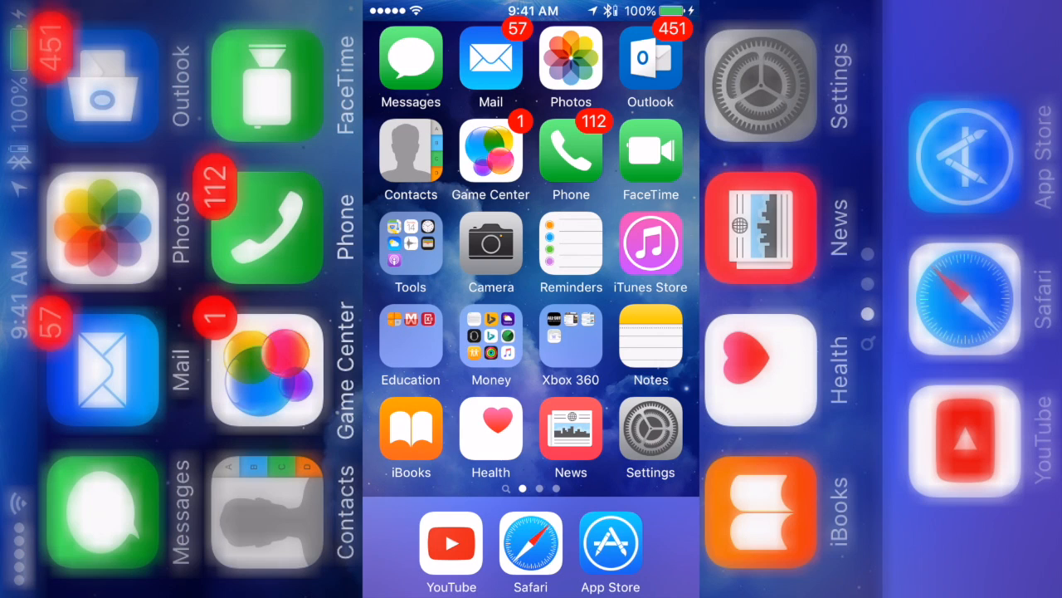
{"action": "scroll", "scroll_direction": "left", "scroll_amount": 3}
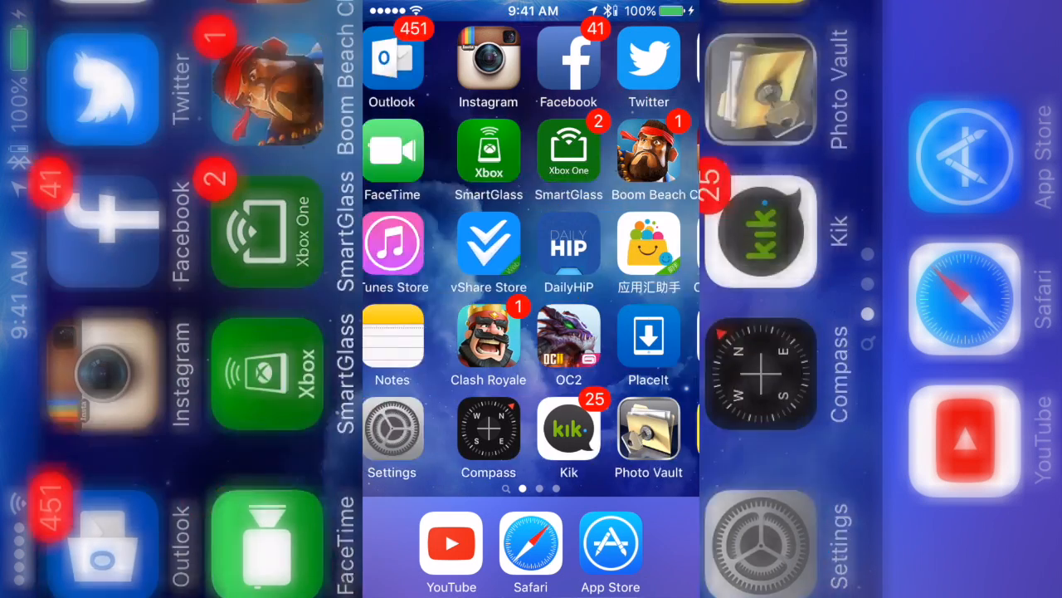
{"action": "scroll", "scroll_direction": "left", "scroll_amount": 3}
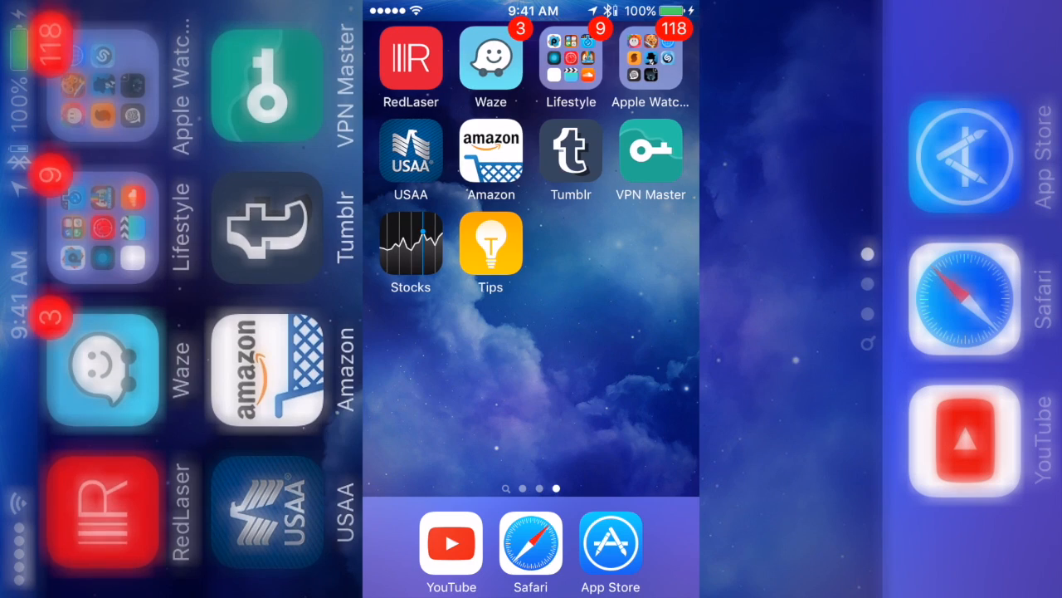